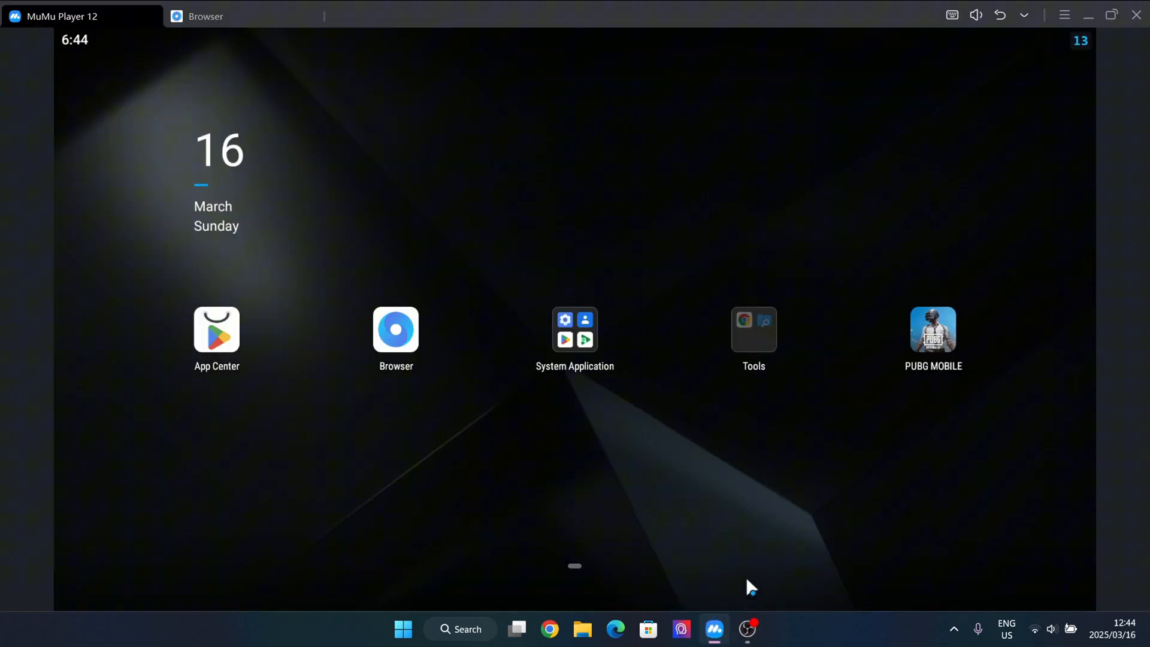
pyautogui.moveTo(810, 539)
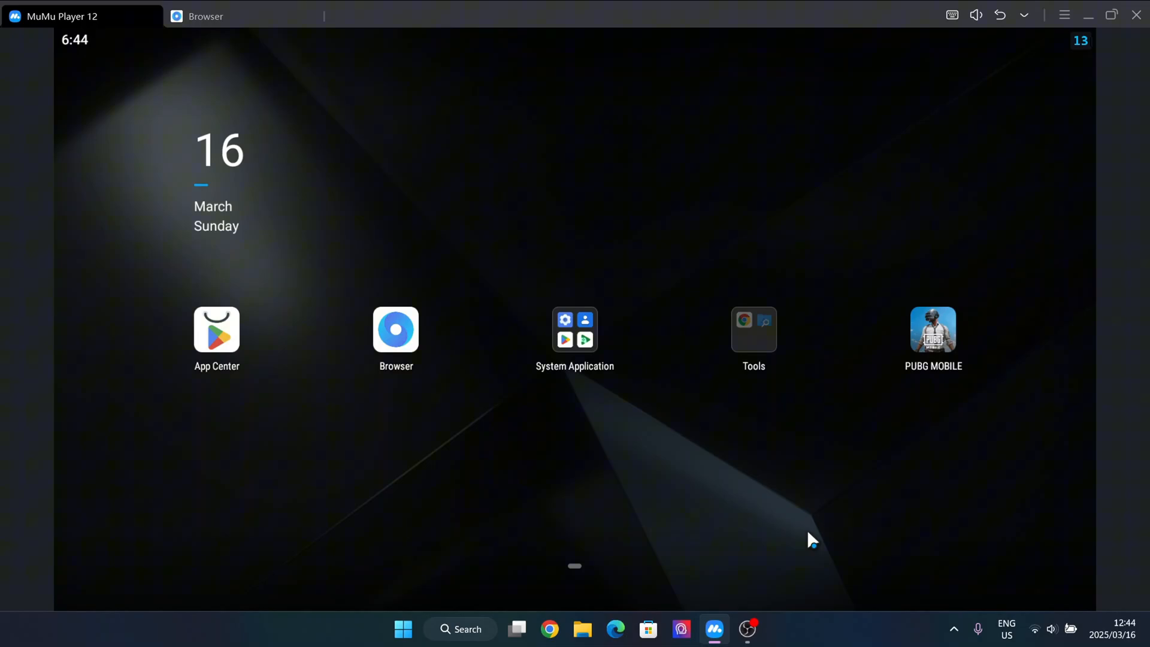
pyautogui.moveTo(550, 411)
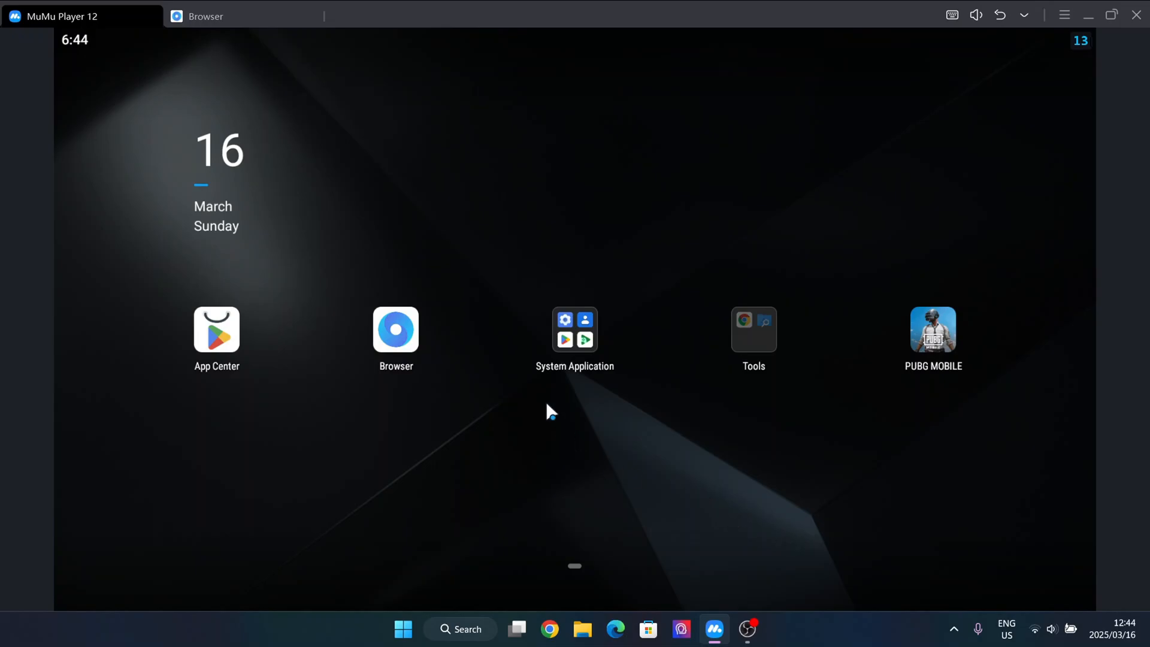
pyautogui.moveTo(415, 270)
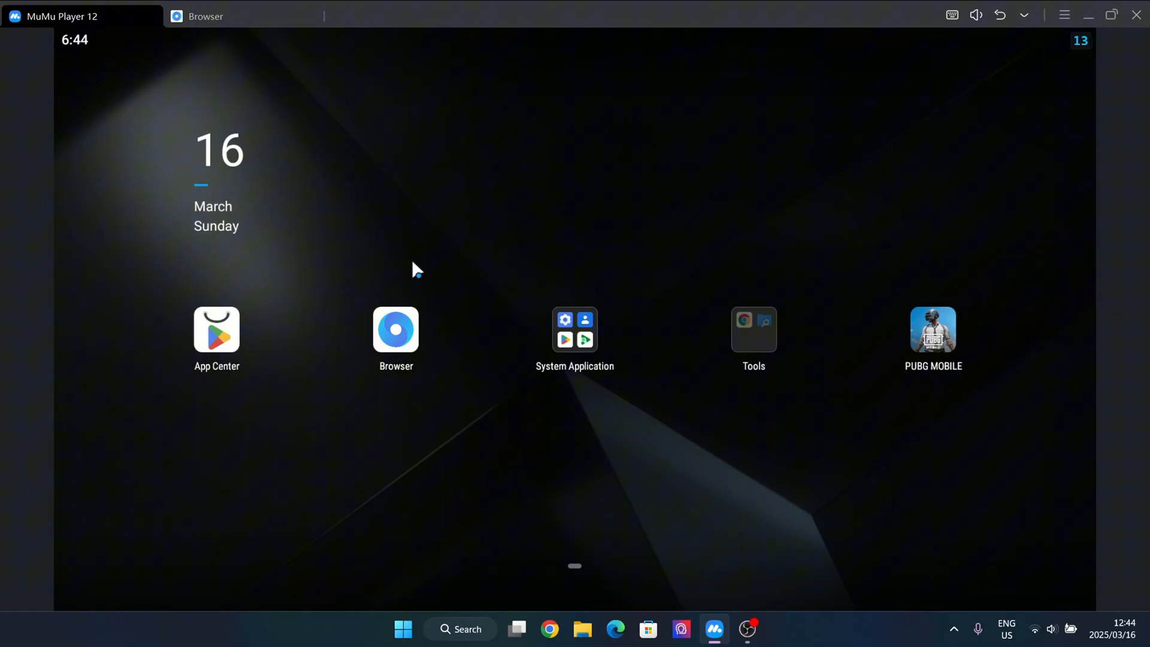
pyautogui.moveTo(411, 279)
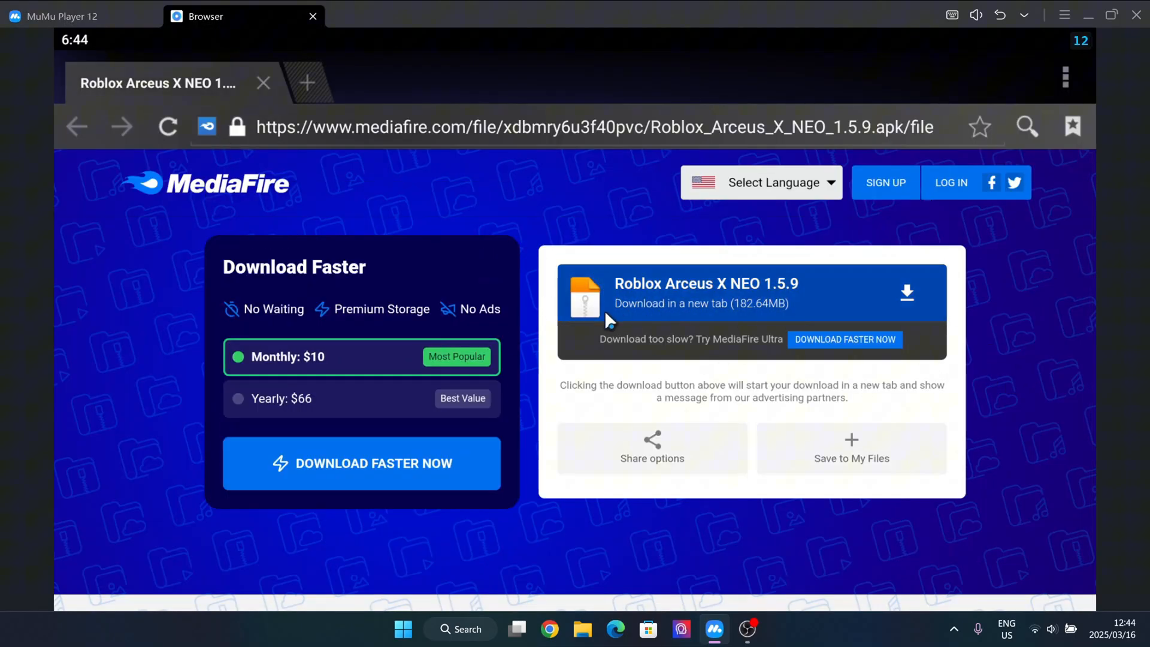
pyautogui.moveTo(689, 300)
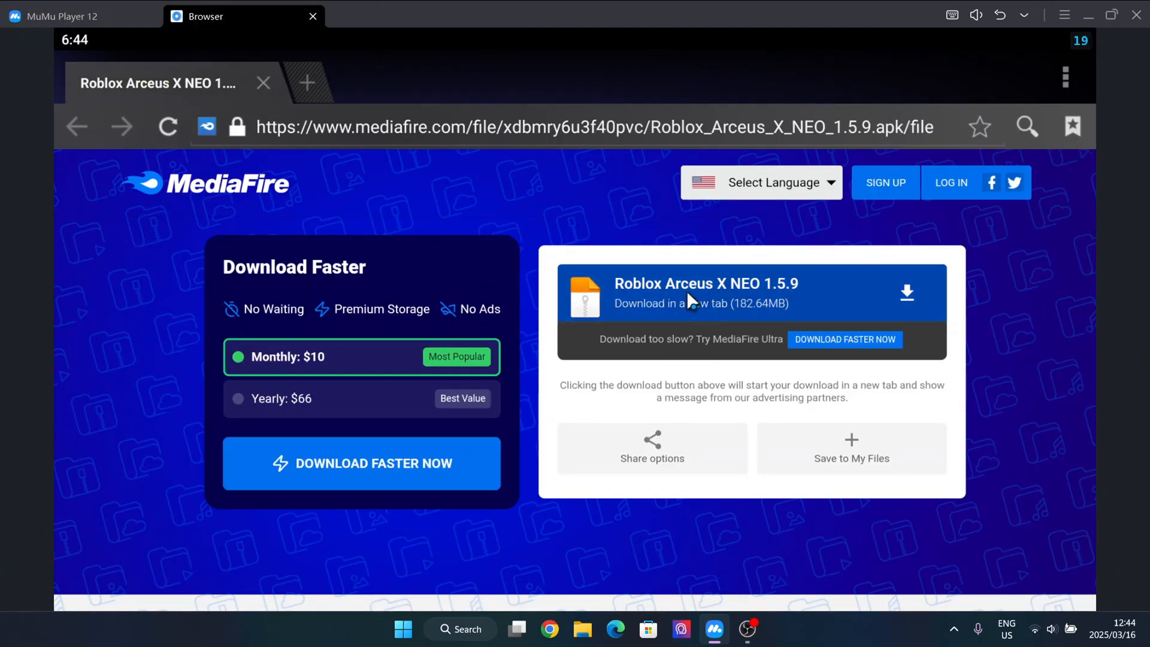
pyautogui.moveTo(678, 299)
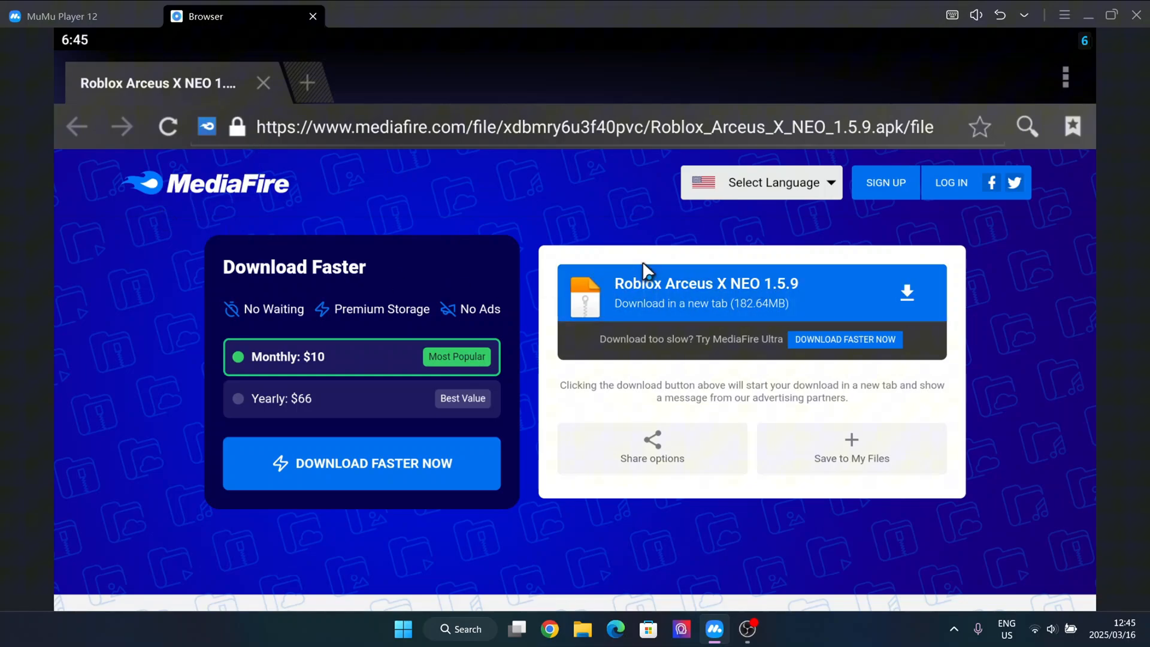
pyautogui.moveTo(976, 292)
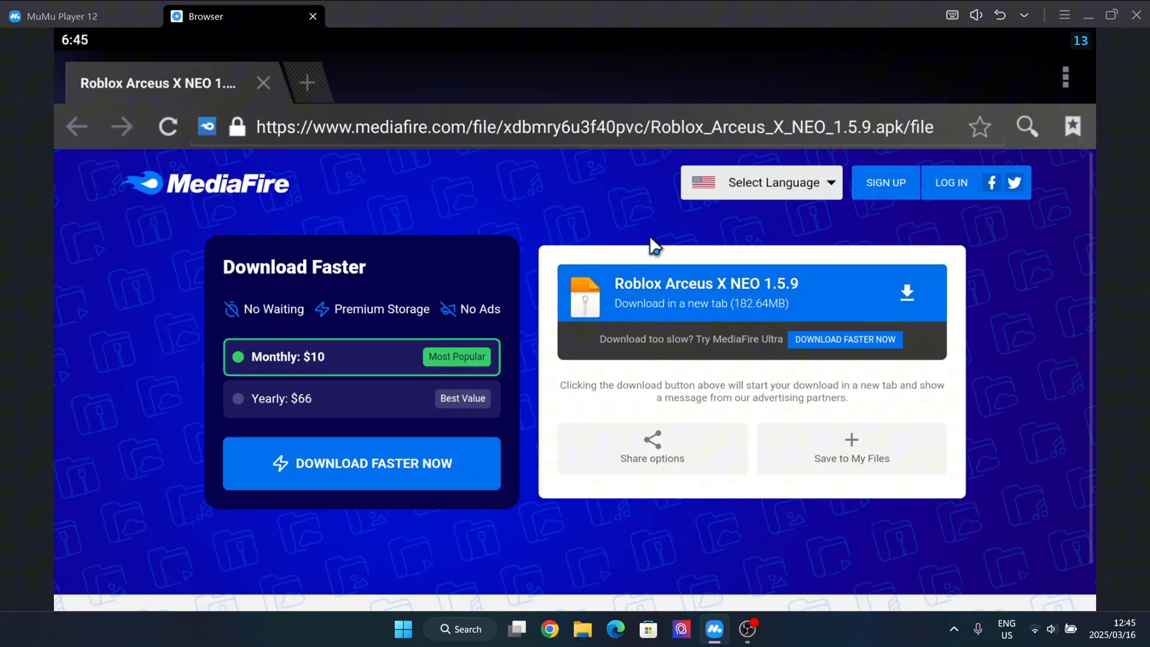
pyautogui.moveTo(603, 179)
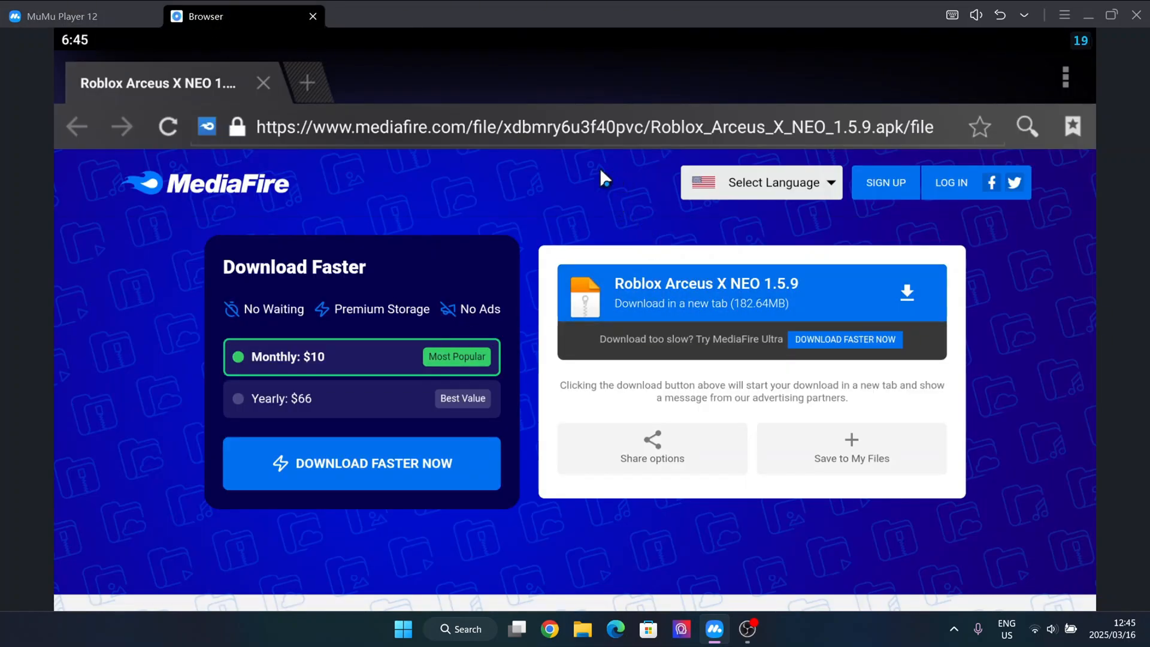
# Start the Arceus X NEO 1.5.9 APK download from MediaFire and check its progress in Downloads
pyautogui.click(62, 16)
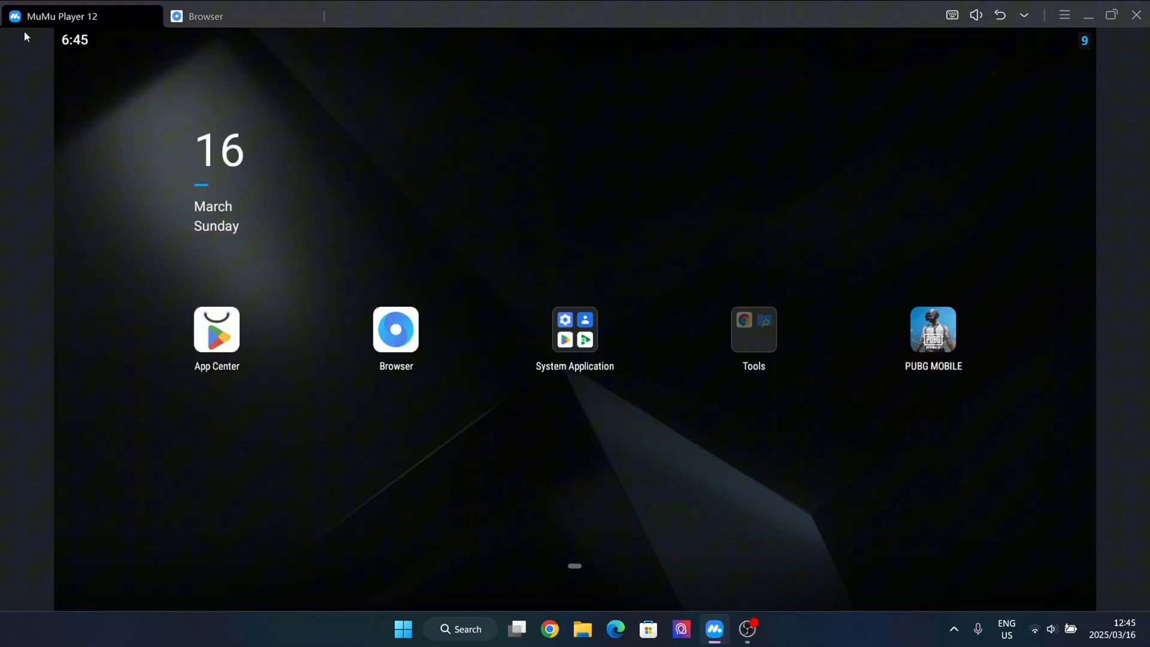
pyautogui.moveTo(327, 382)
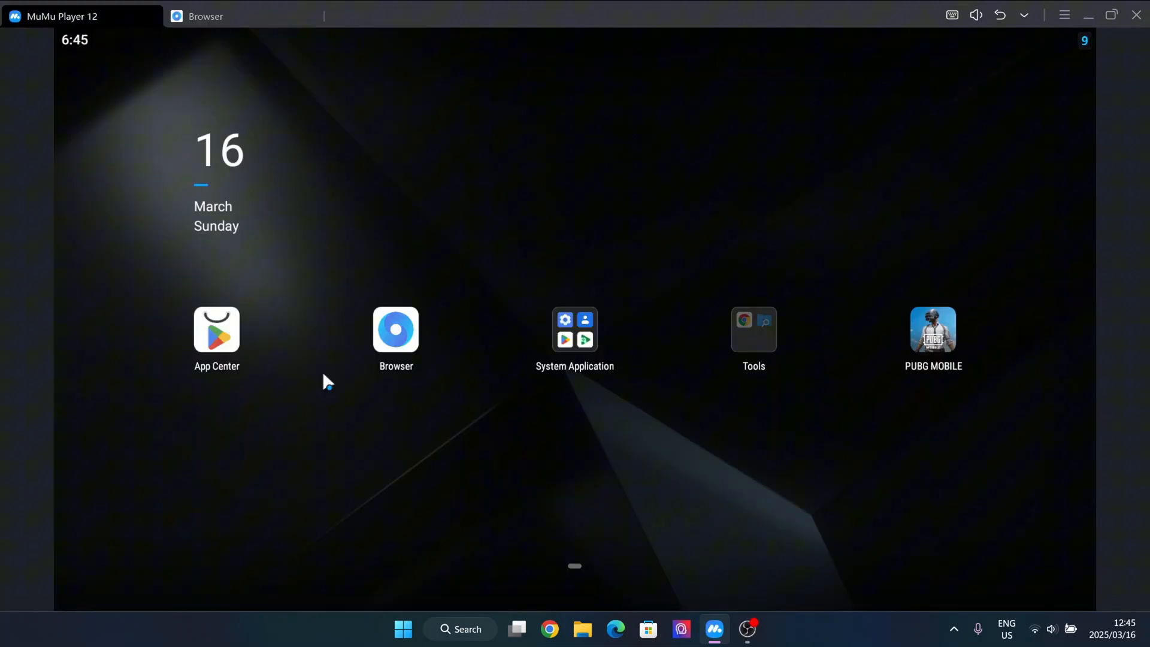
pyautogui.moveTo(339, 125)
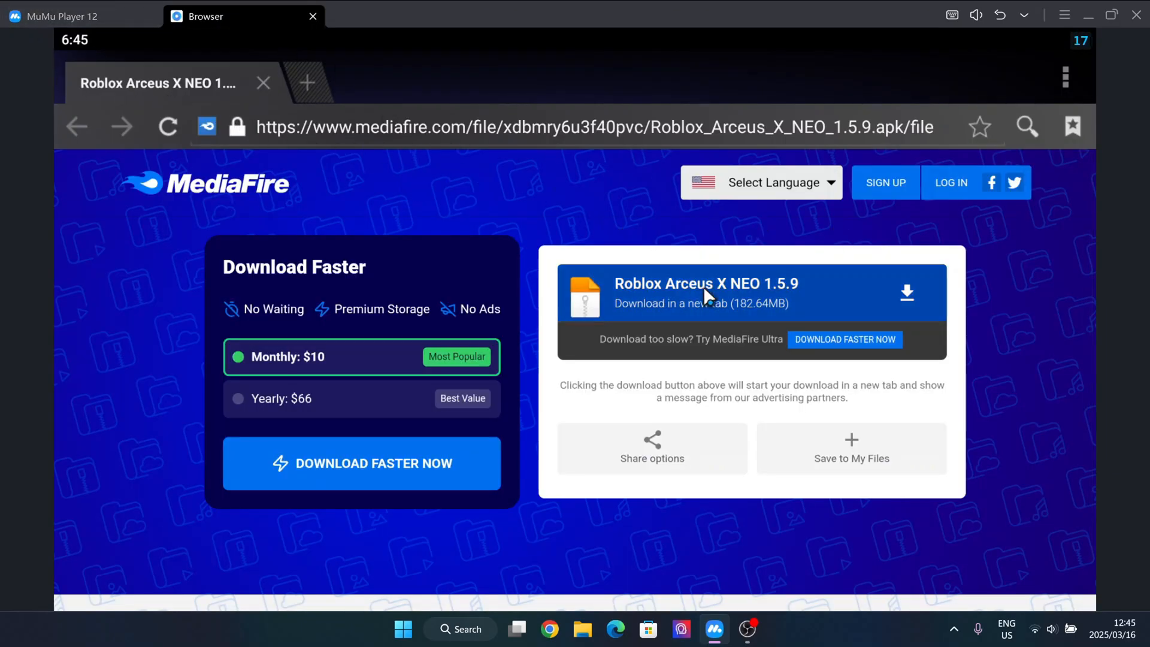
pyautogui.click(905, 294)
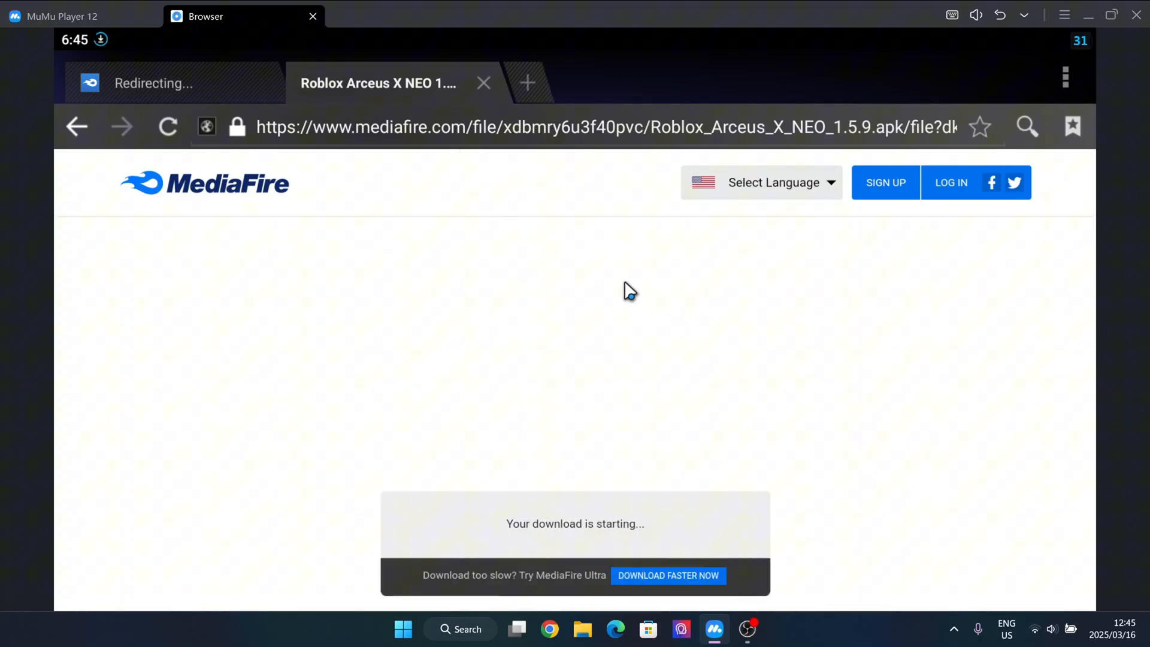
pyautogui.click(666, 574)
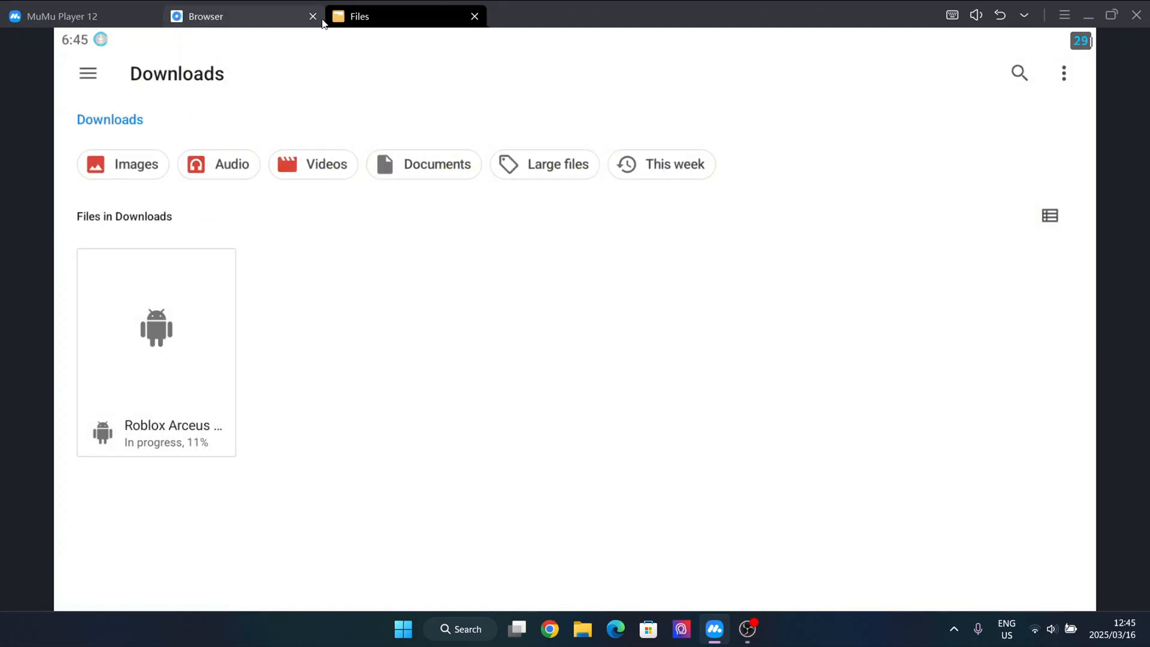
# Close the Browser tab while the 192 MB APK finishes downloading in Files
pyautogui.click(312, 16)
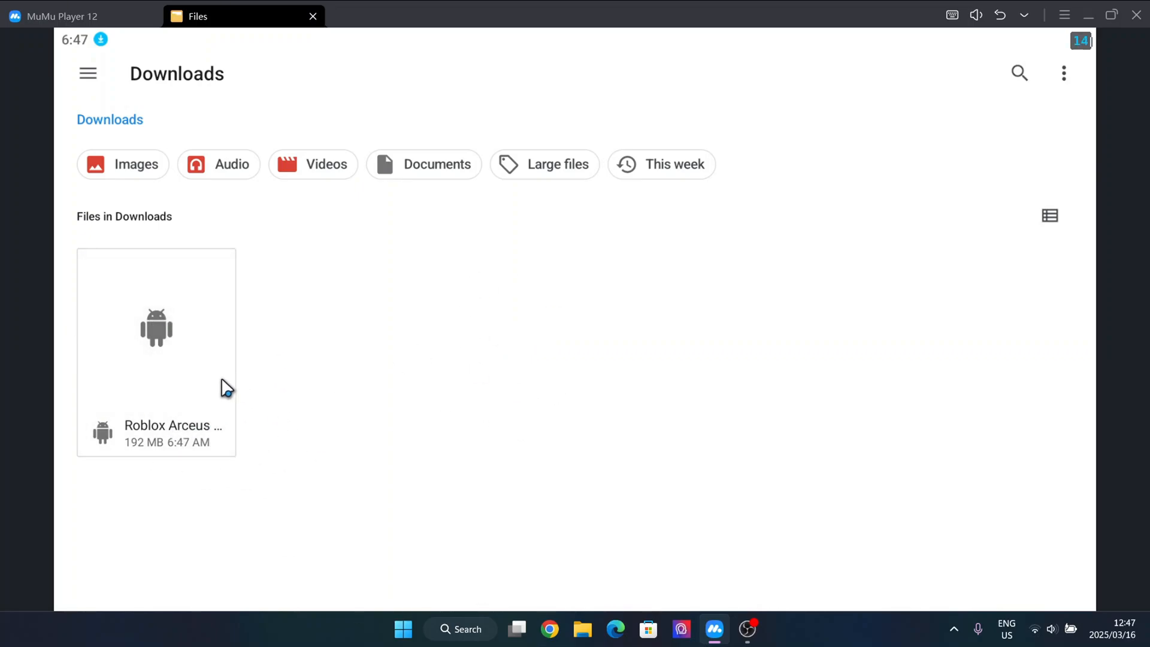
# Install the downloaded Arceus X NEO APK, reaching Roblox's All files access page
pyautogui.click(156, 328)
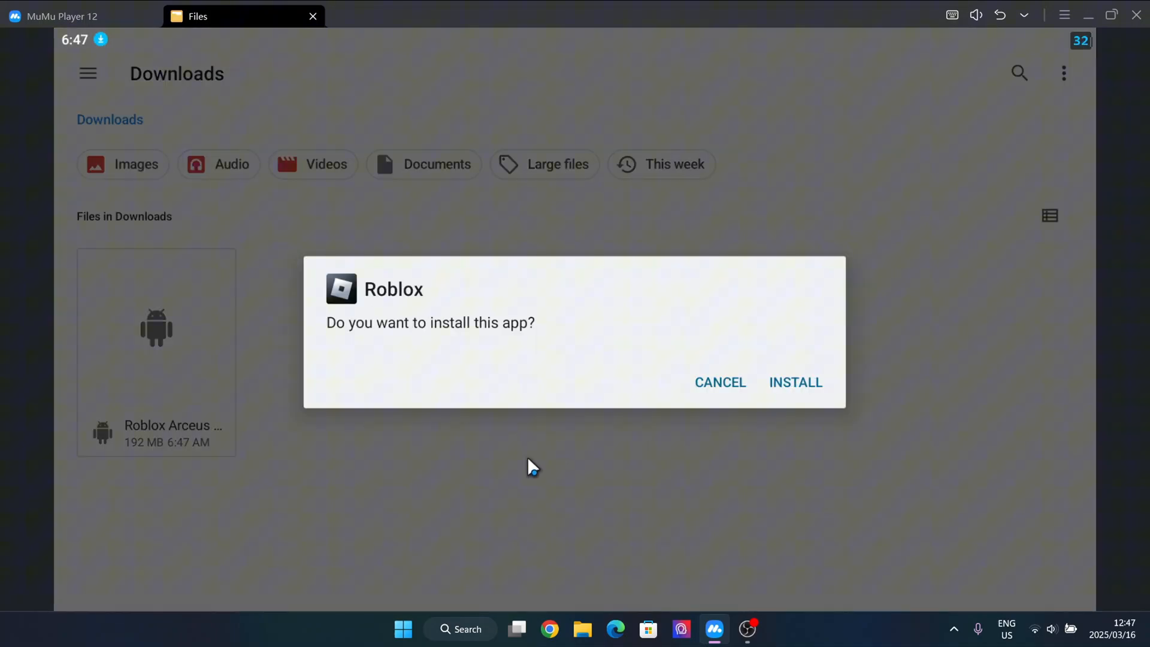
pyautogui.click(794, 382)
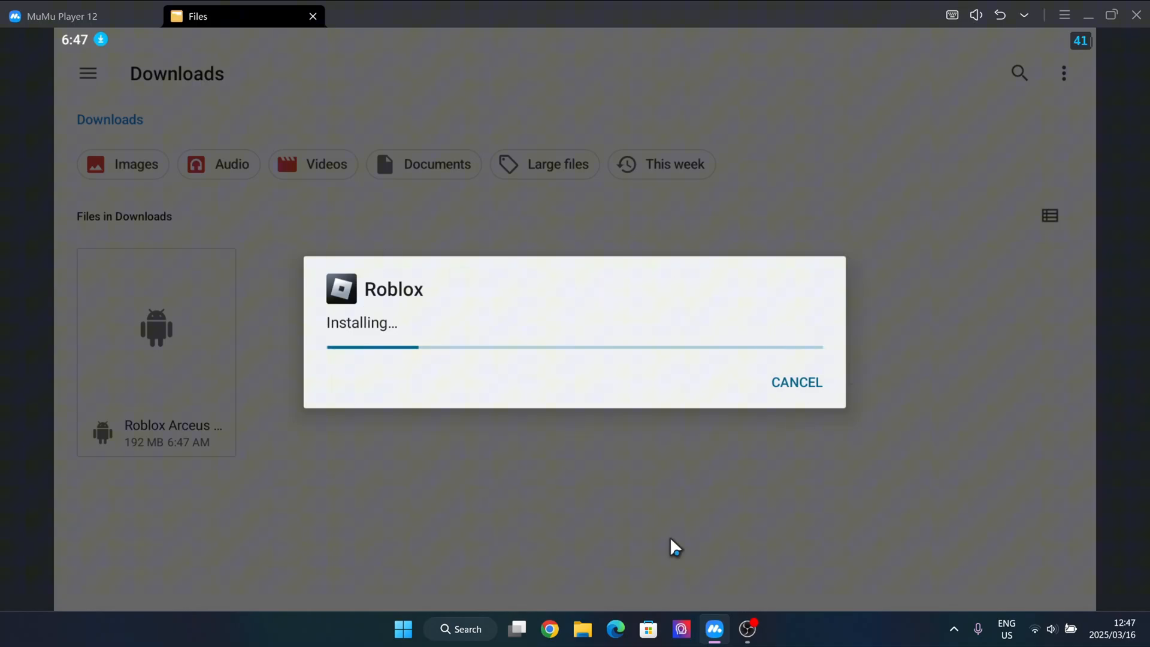
pyautogui.moveTo(520, 437)
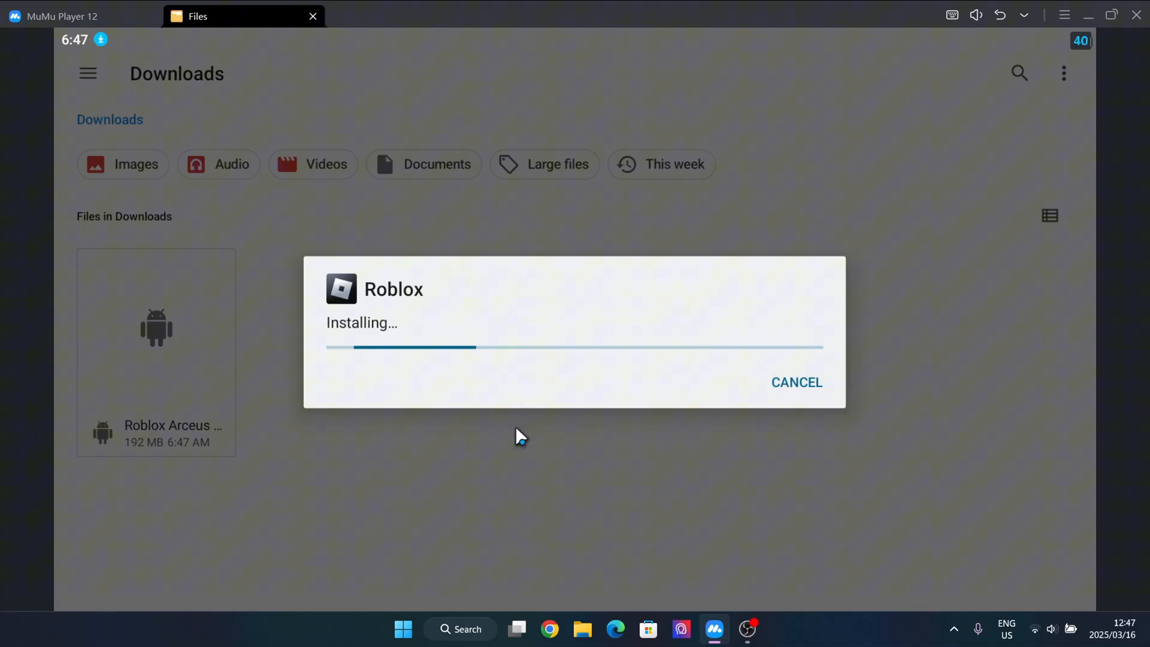
pyautogui.moveTo(652, 415)
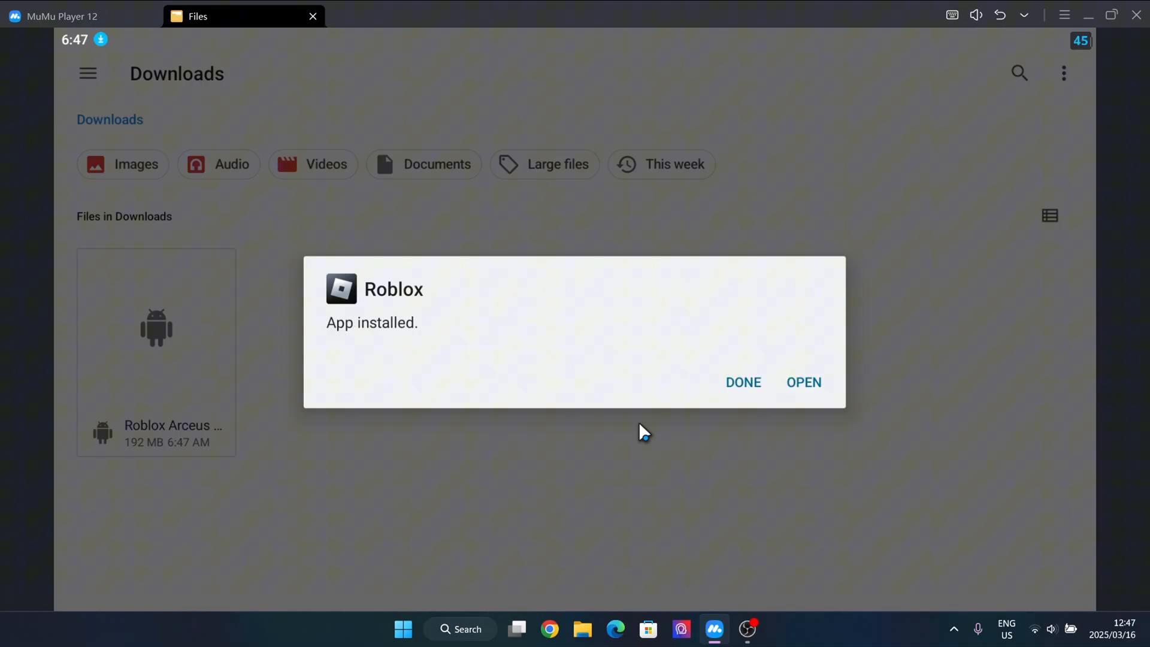
pyautogui.click(803, 382)
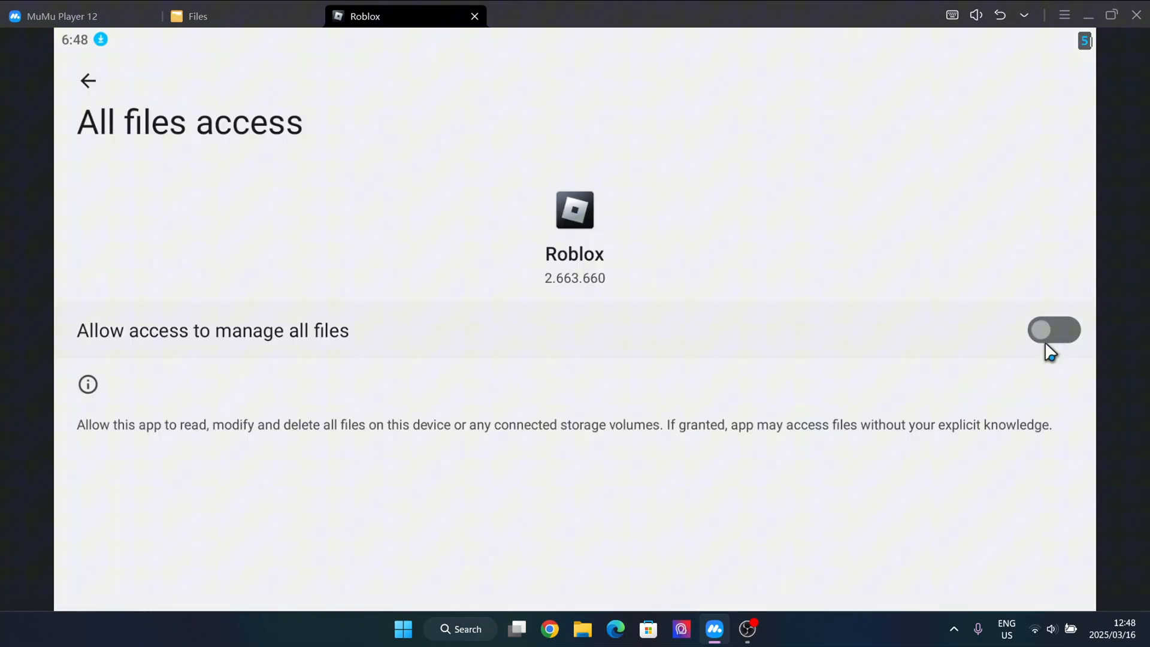
# Grant Roblox access to manage all files and return to the APK in Downloads
pyautogui.click(1054, 330)
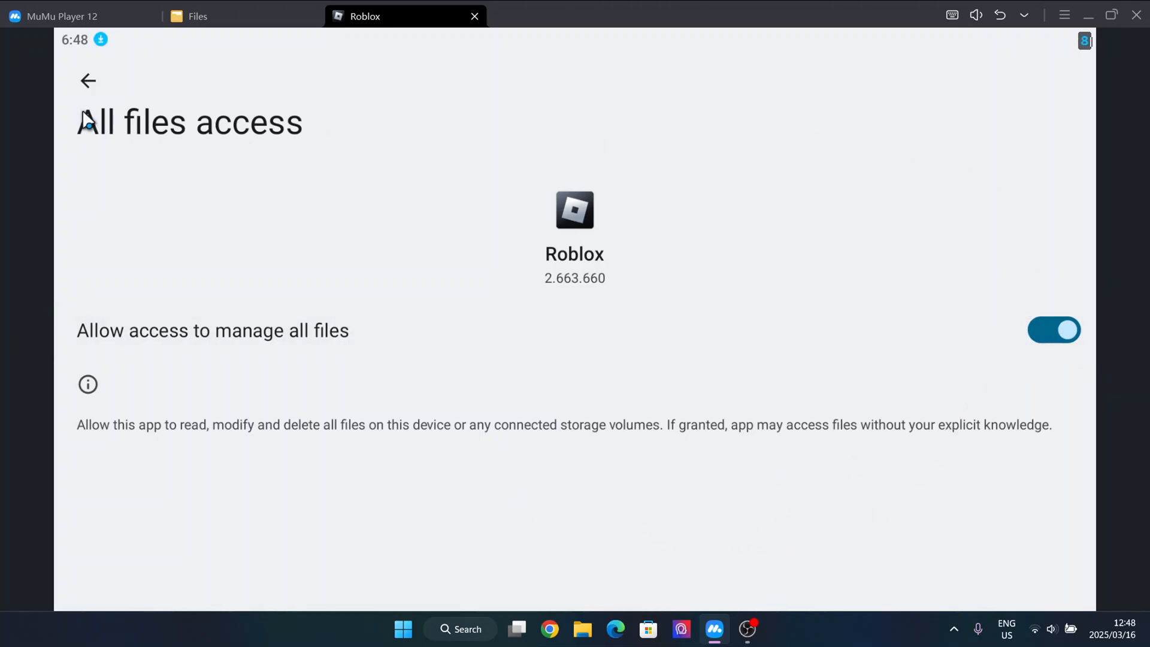
pyautogui.moveTo(162, 225)
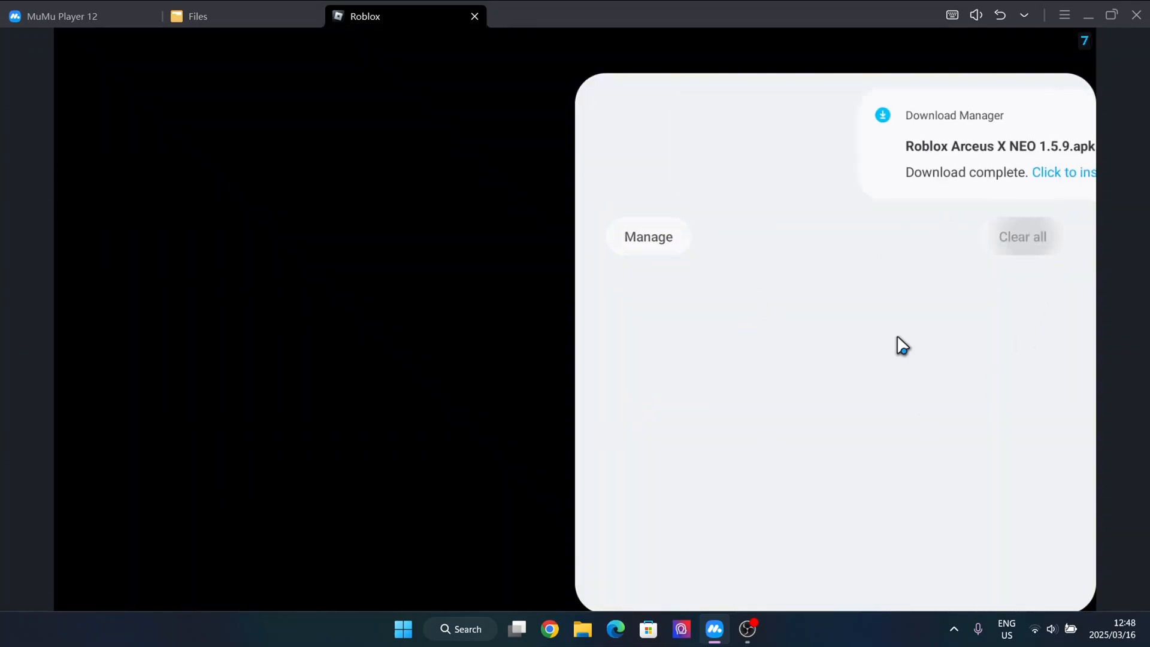
pyautogui.click(196, 16)
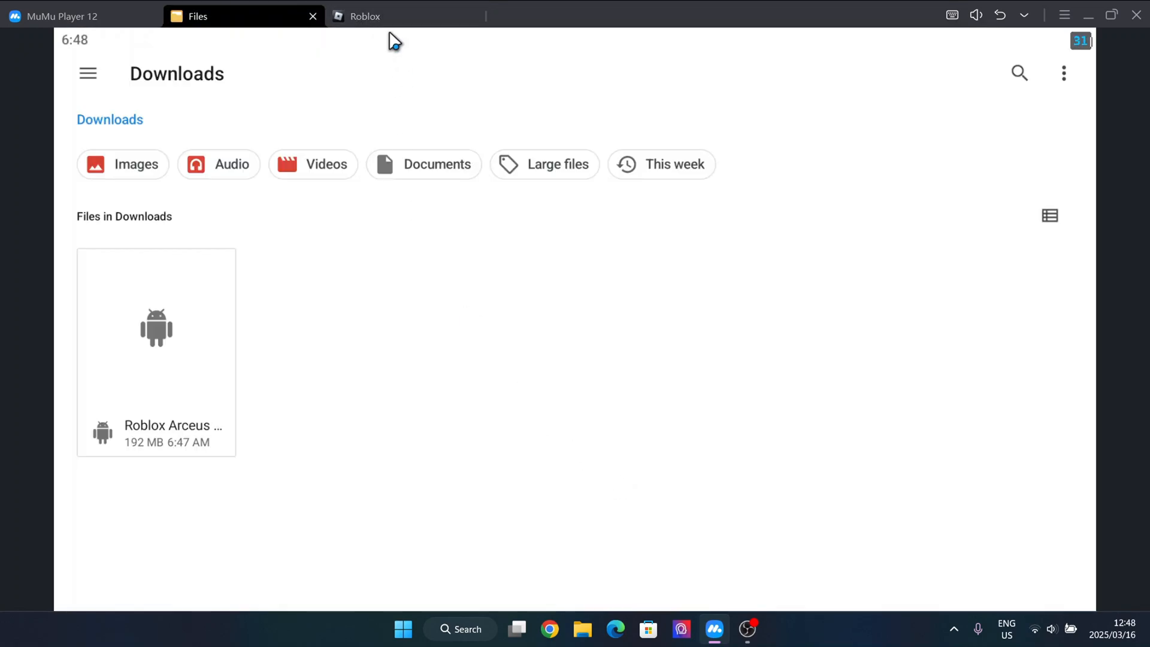
# Switch to Roblox, sign in, and scroll Home down to the Continue row
pyautogui.click(363, 16)
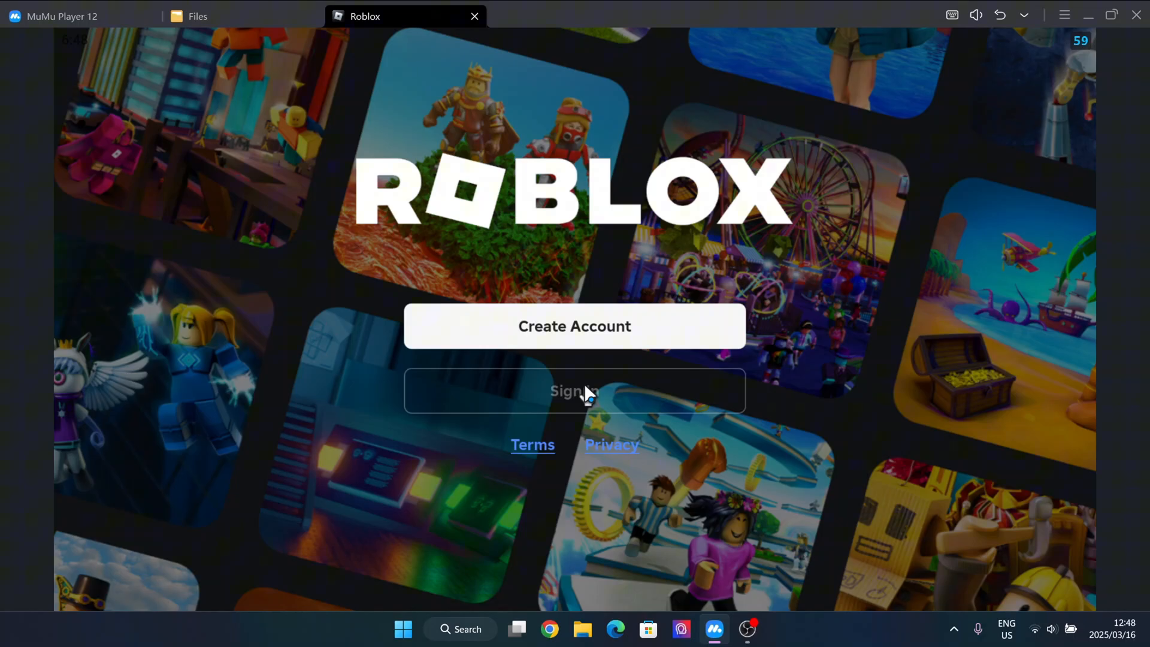
pyautogui.click(573, 389)
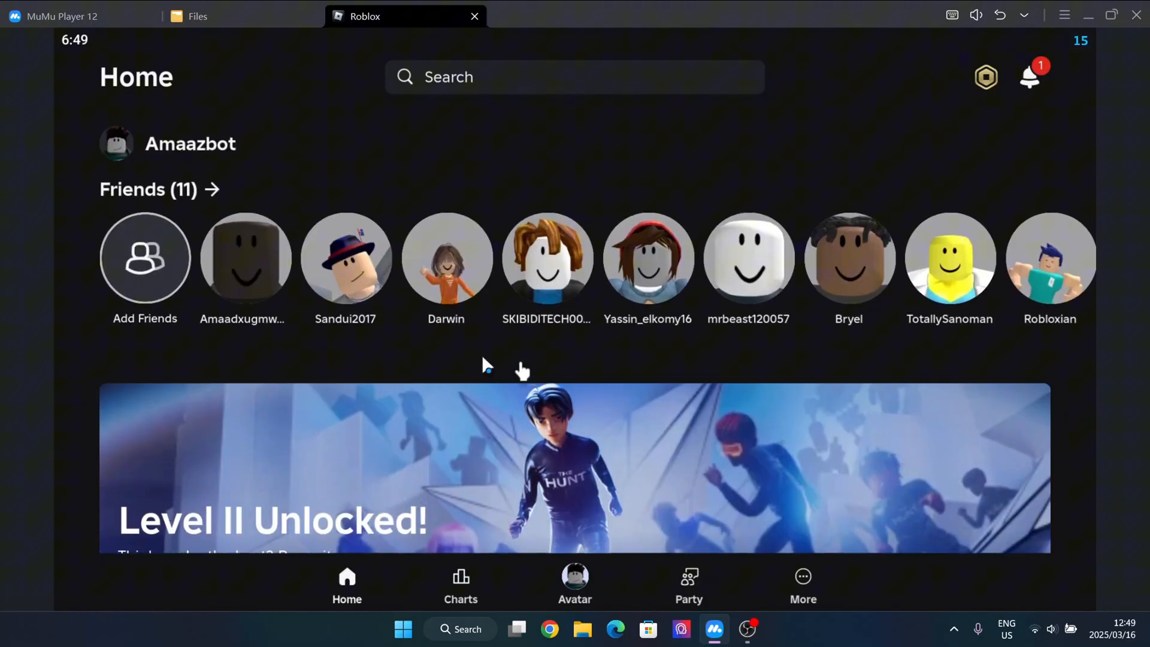
pyautogui.scroll(-3)
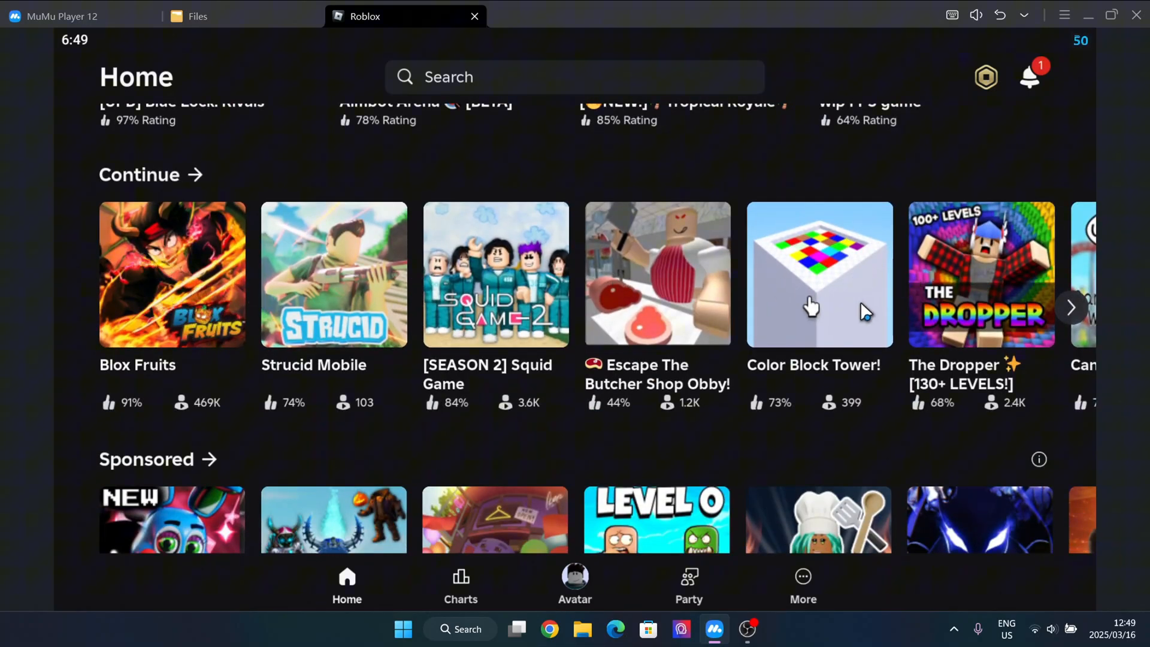
# Open Blox Fruits from Continue, press Play, and pick the Marines side
pyautogui.click(172, 273)
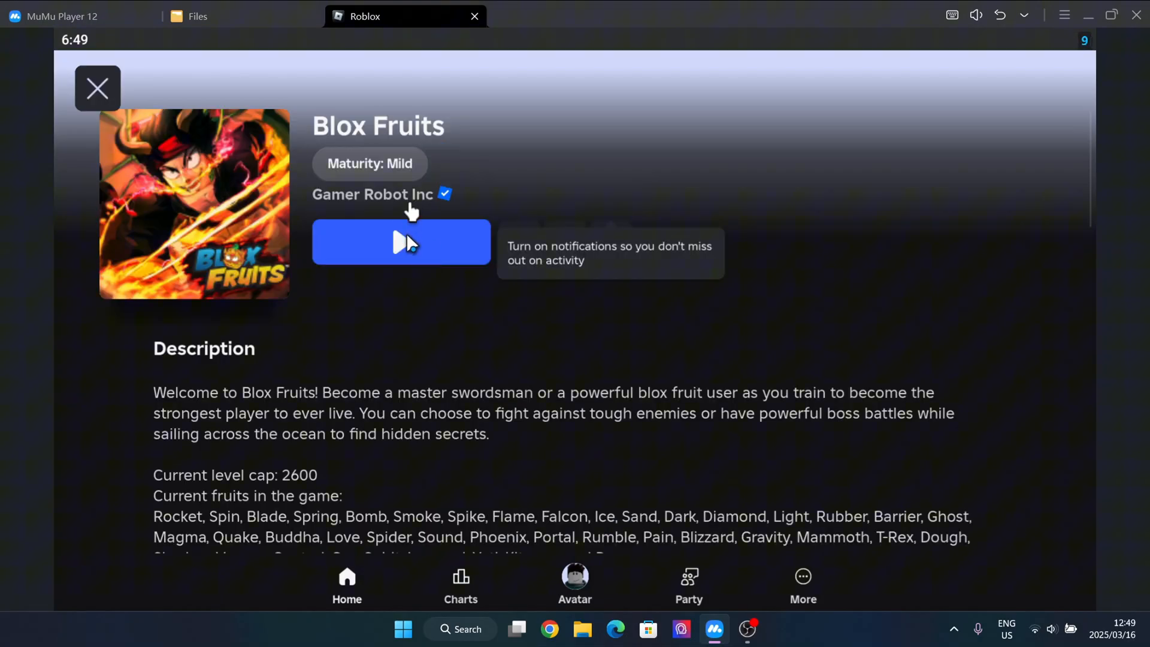
pyautogui.click(401, 242)
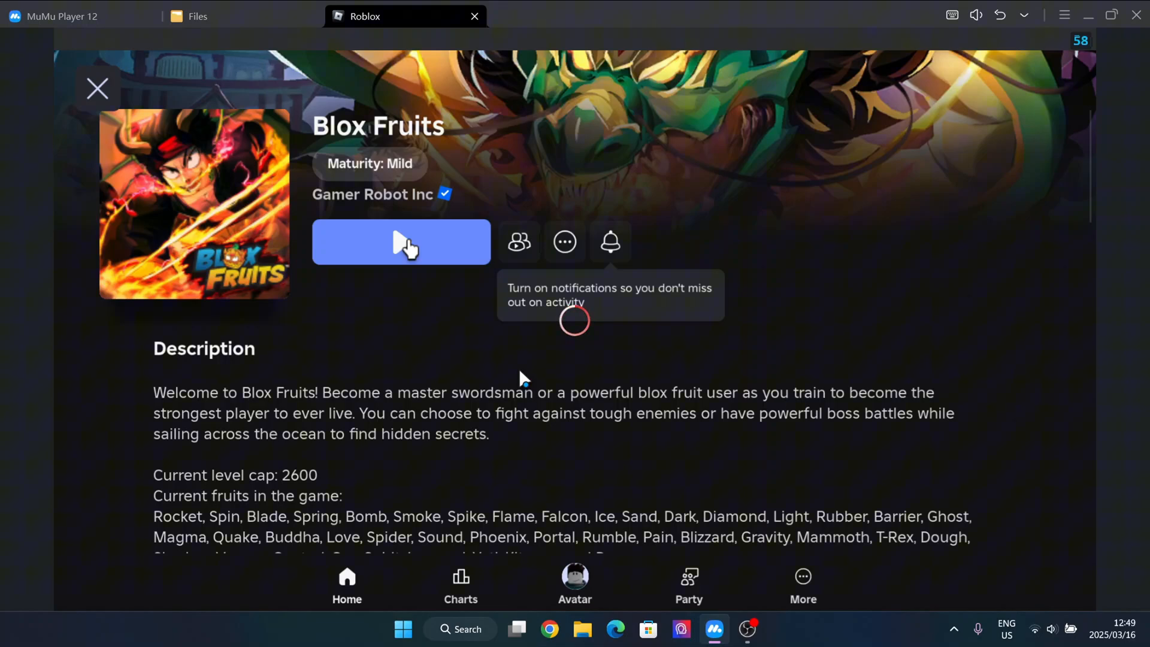
pyautogui.click(401, 242)
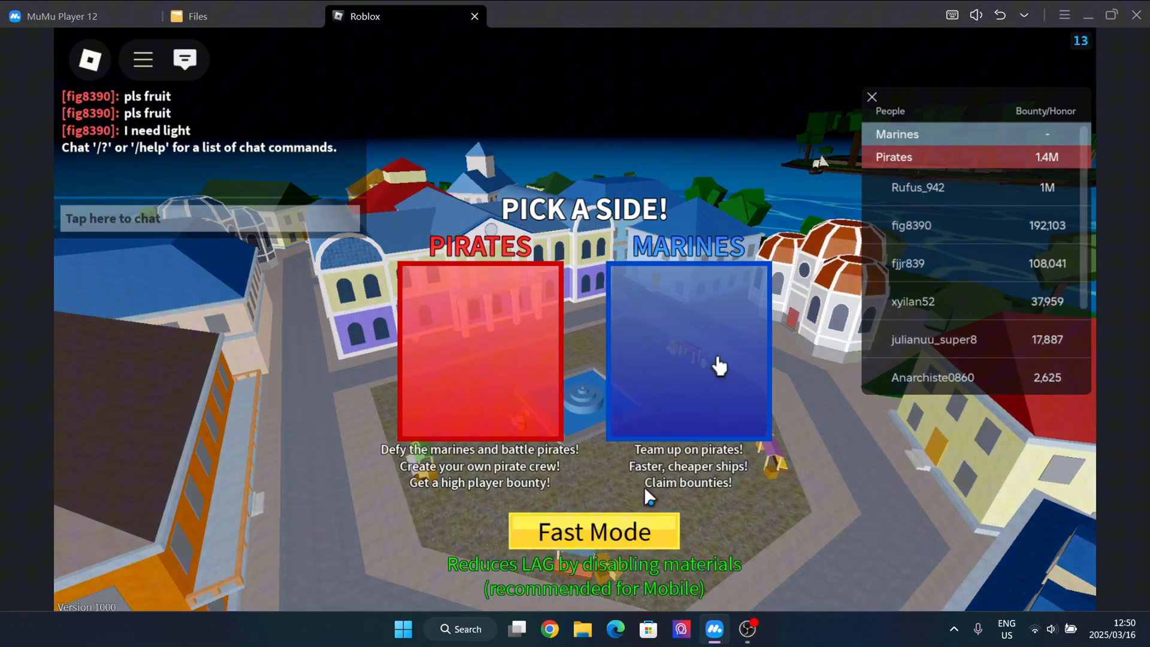
pyautogui.click(686, 350)
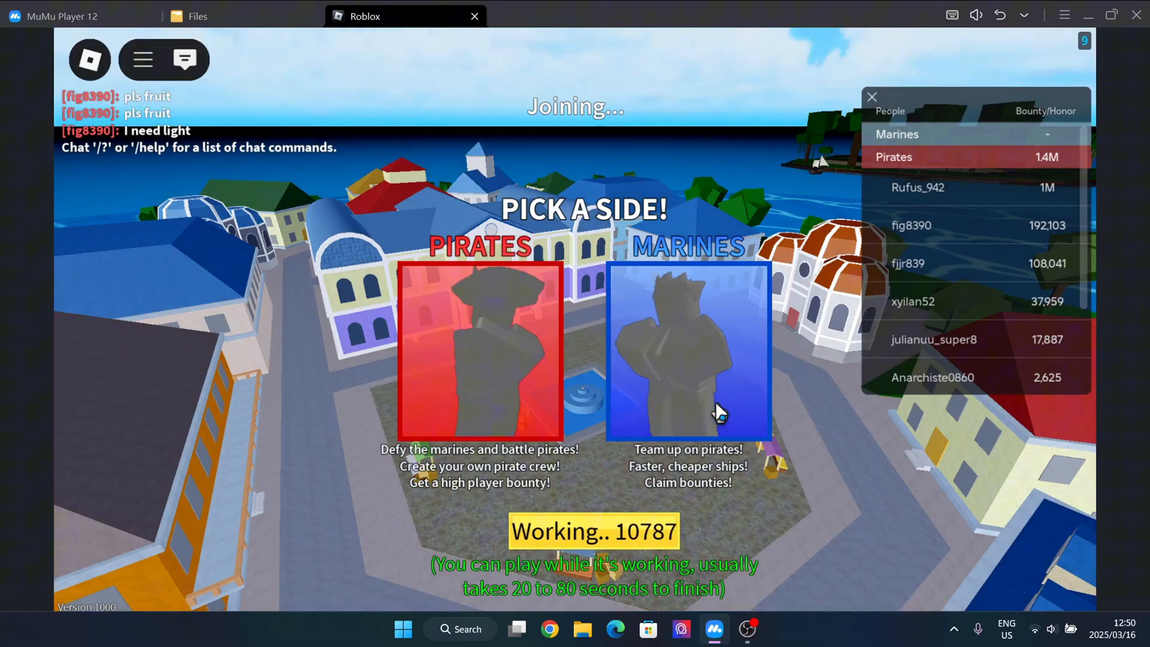
pyautogui.click(686, 350)
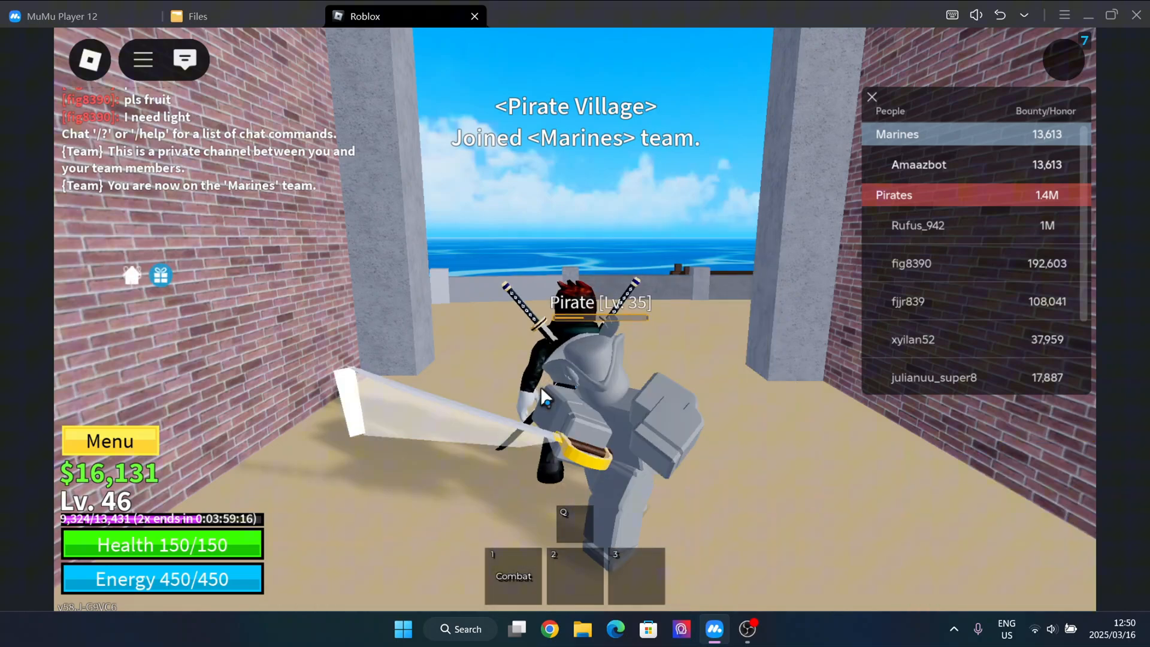
# Open the Arceus X NEO Key System from its floating icon and press GET KEY
pyautogui.click(575, 575)
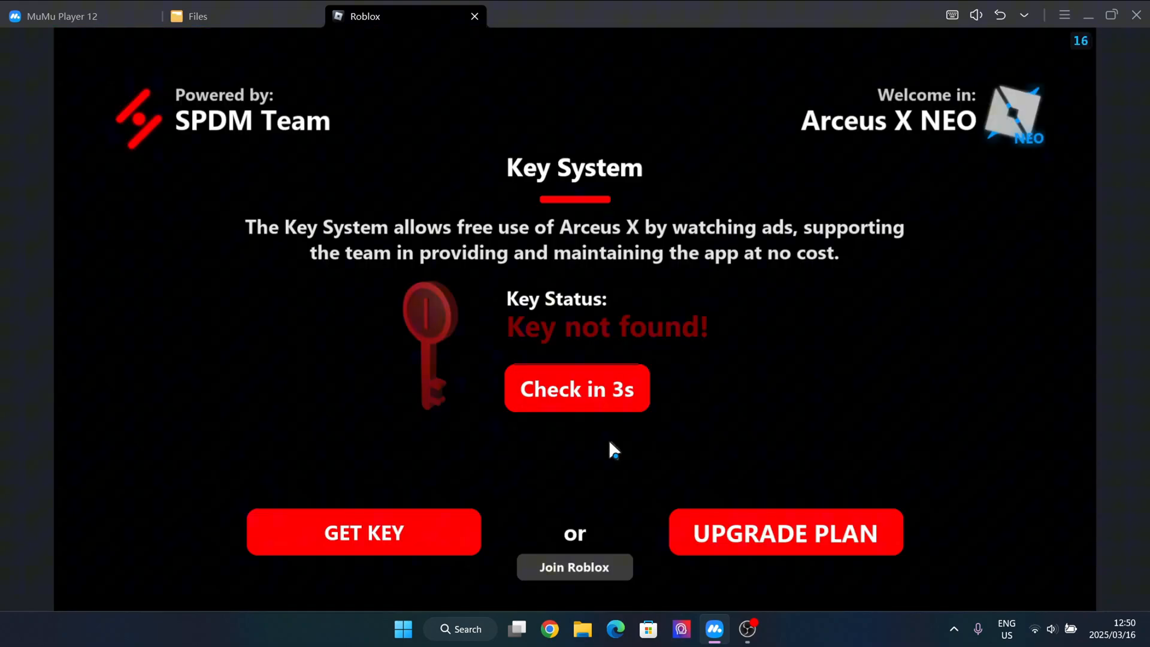
pyautogui.moveTo(425, 220)
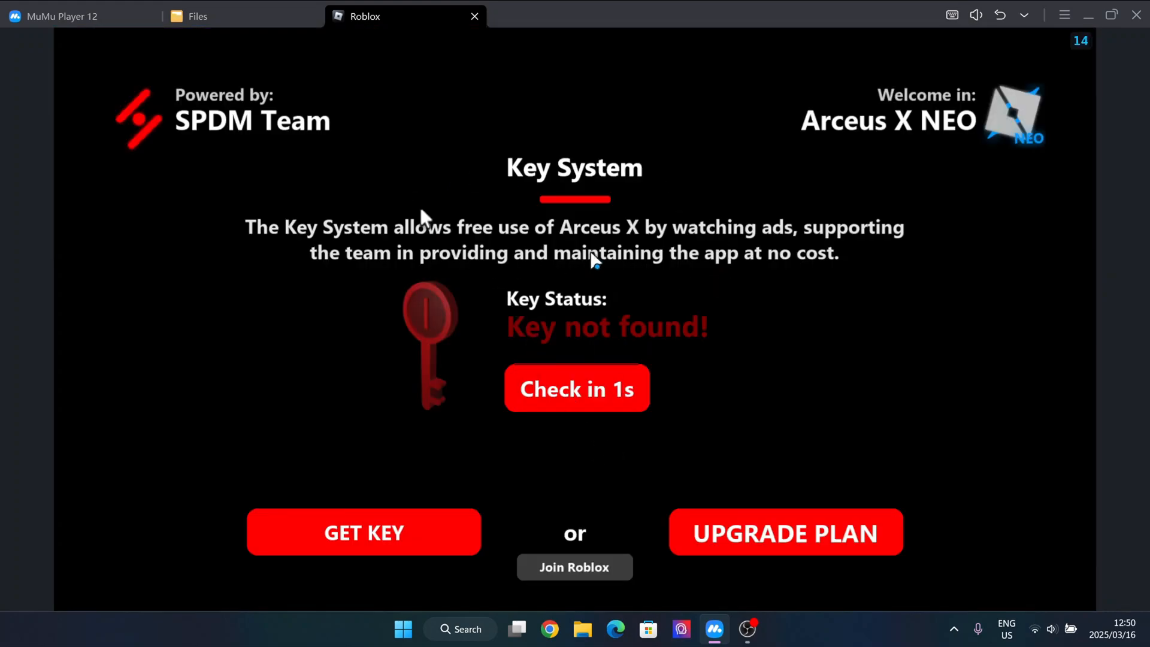
pyautogui.click(576, 388)
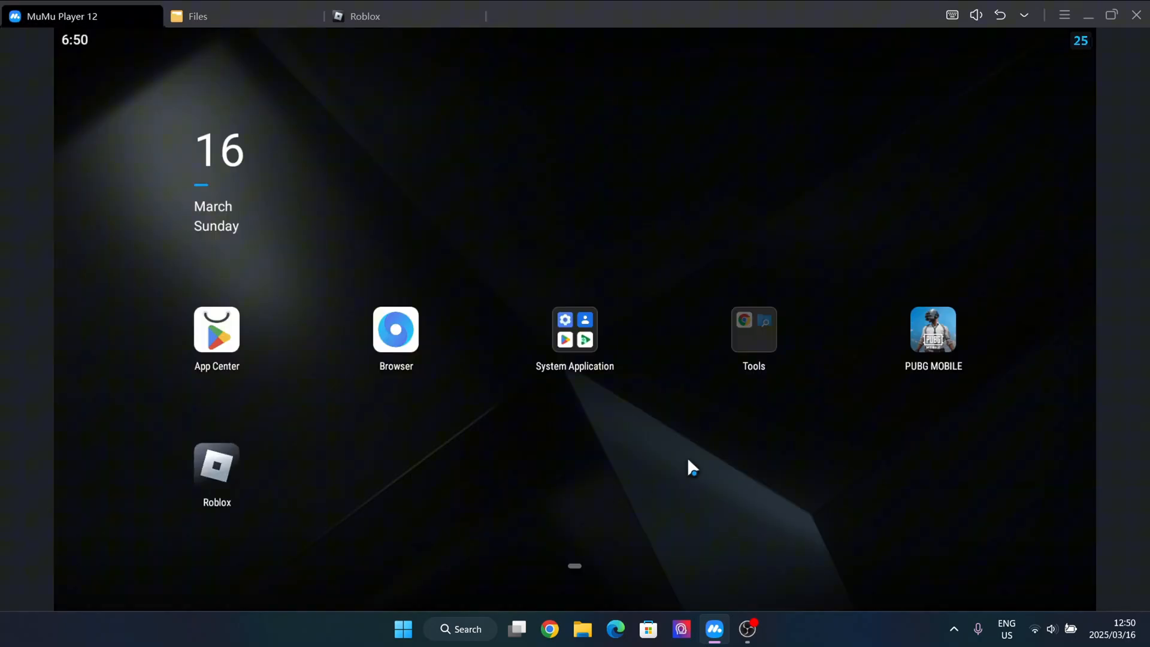
pyautogui.moveTo(389, 341)
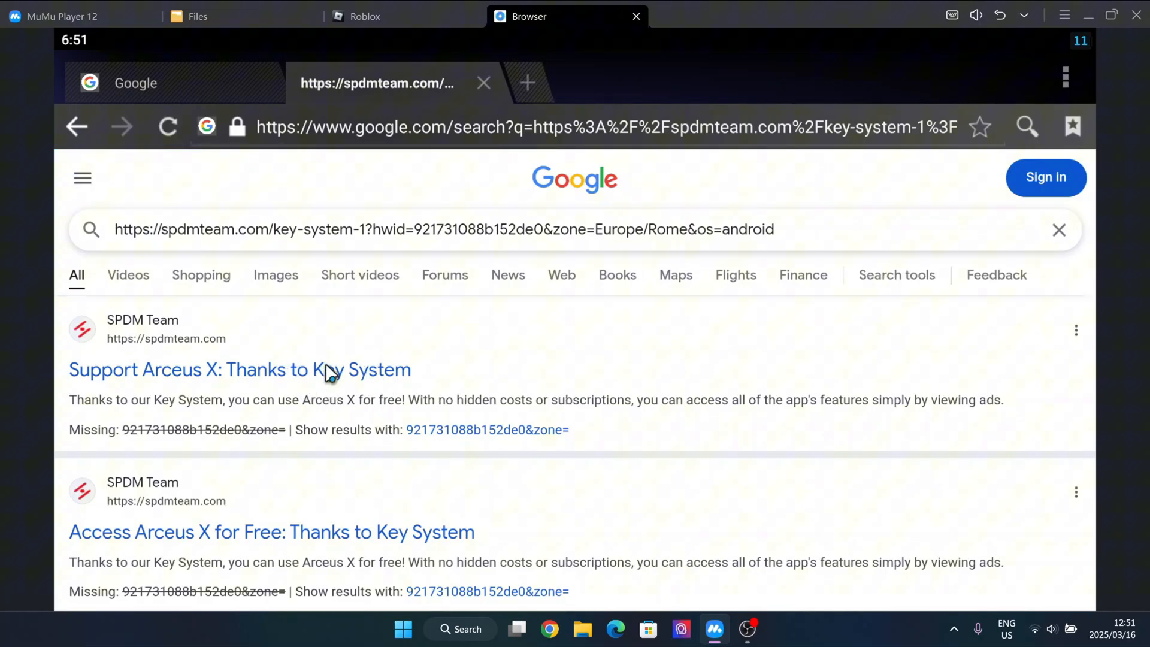
# Open the 'Support Arceus X: Thanks to Key System' result and scroll the spdmteam.com page
pyautogui.click(238, 370)
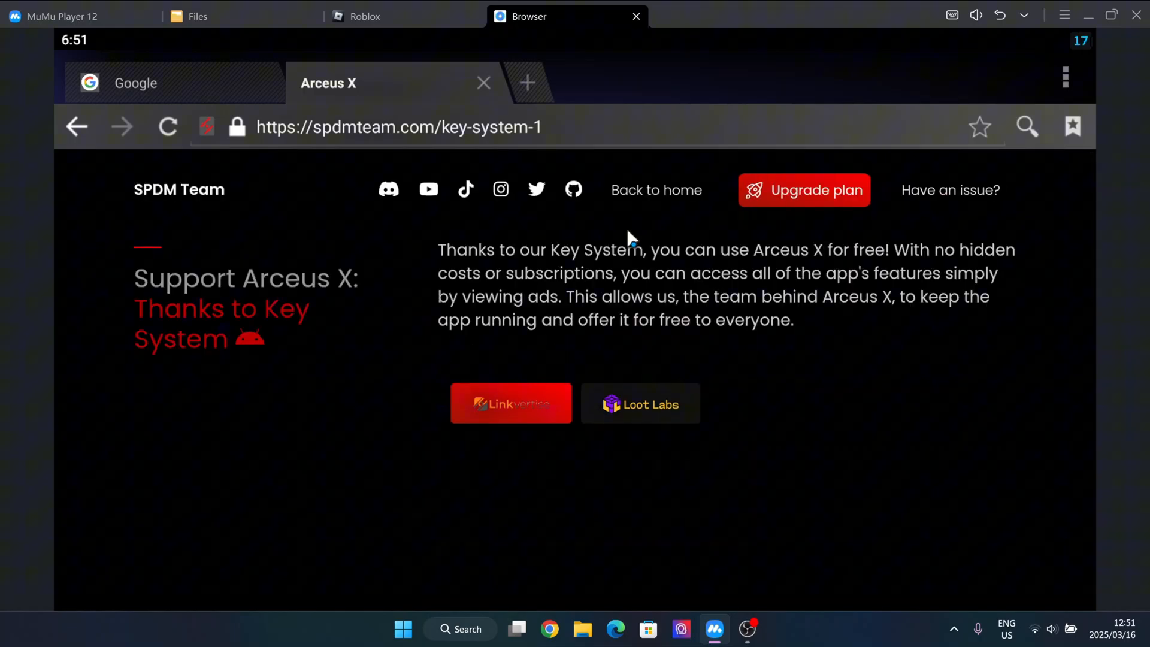
pyautogui.scroll(-3)
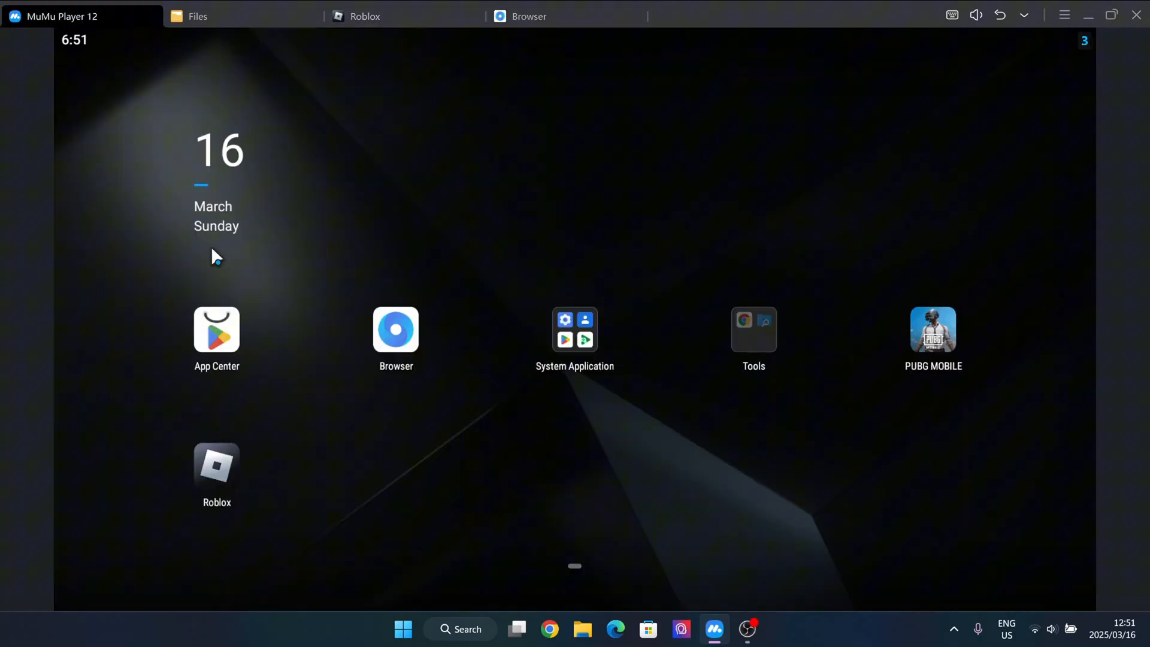
pyautogui.moveTo(336, 325)
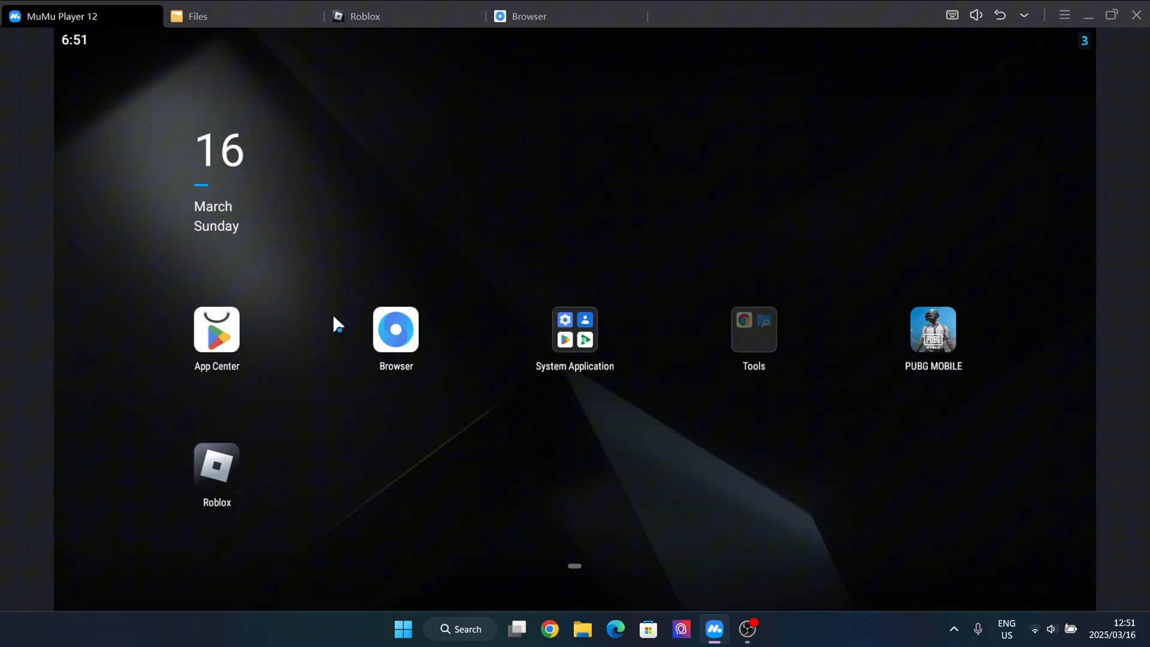